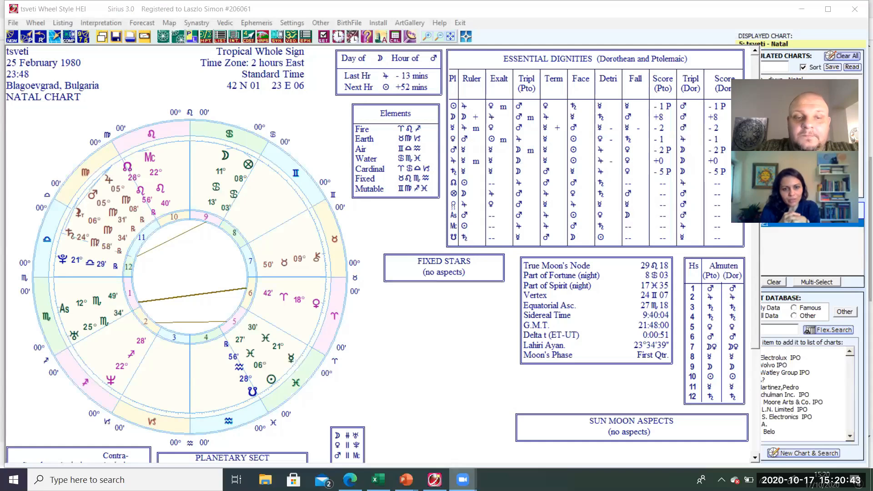
mouse_move(349, 479)
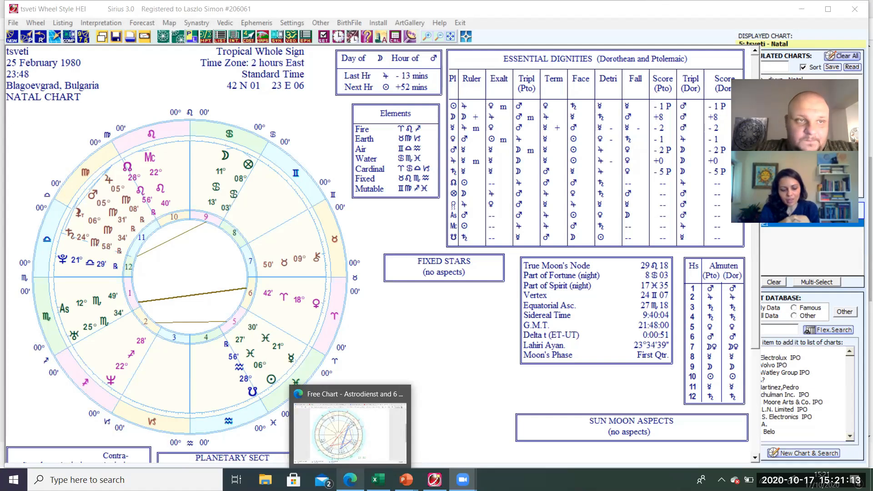
Step: Show the Declination and Latitude Graphic Display from the Listing menu for tsveti's chart
left_click(63, 23)
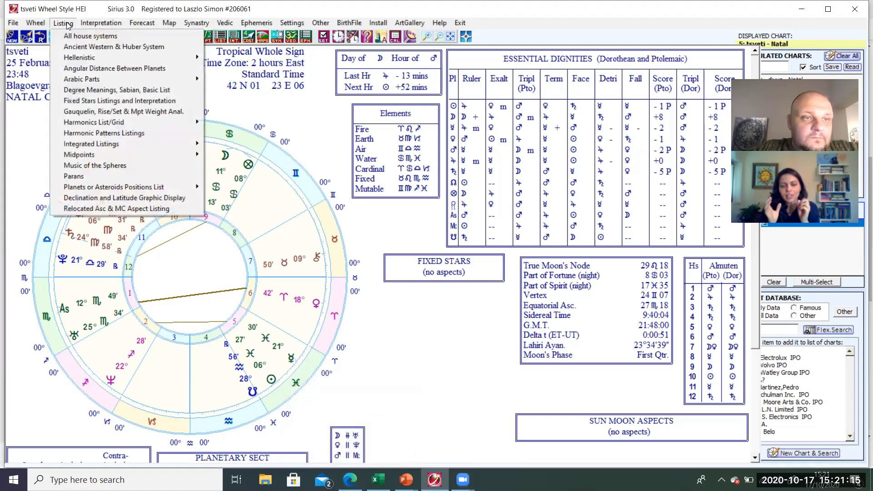
mouse_move(114, 187)
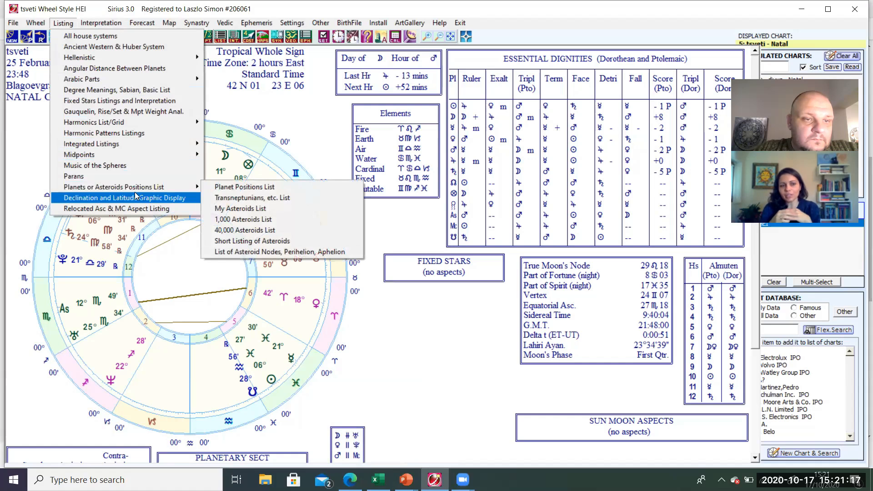
left_click(124, 198)
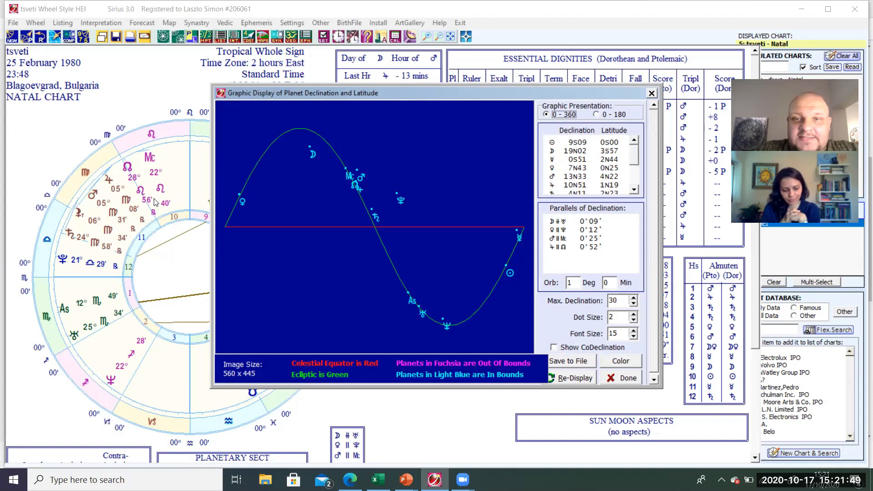
mouse_move(252, 121)
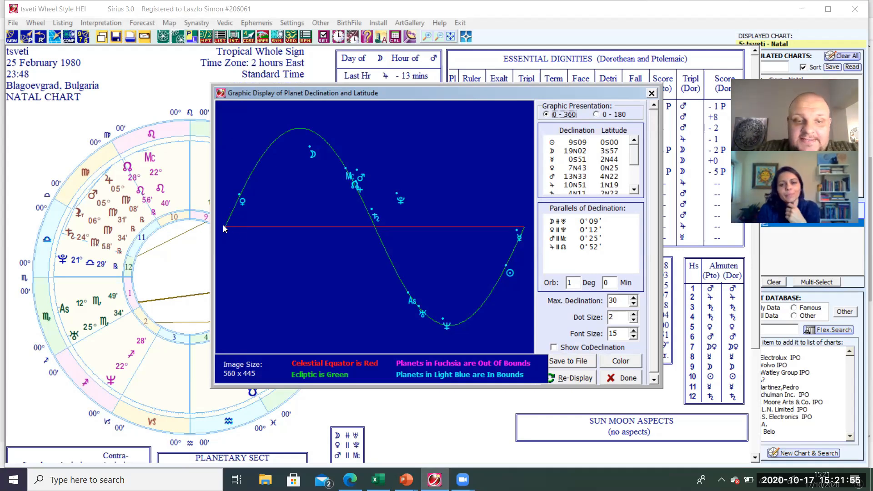
mouse_move(355, 230)
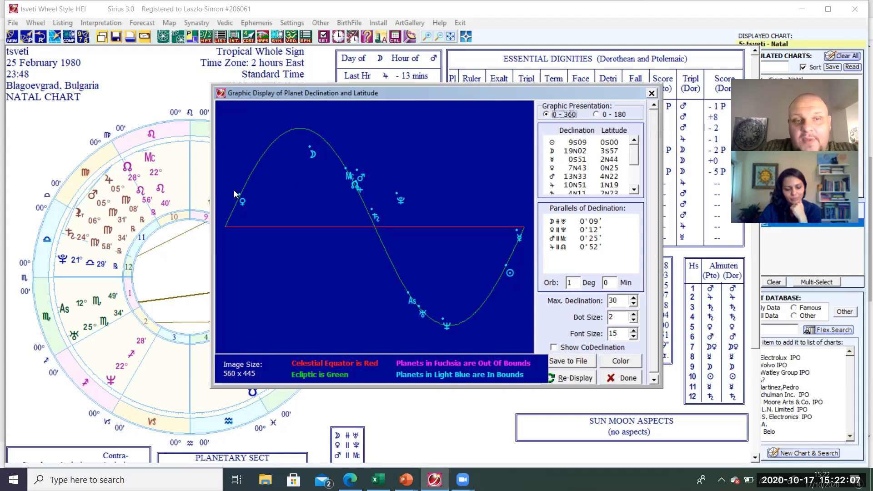
mouse_move(298, 129)
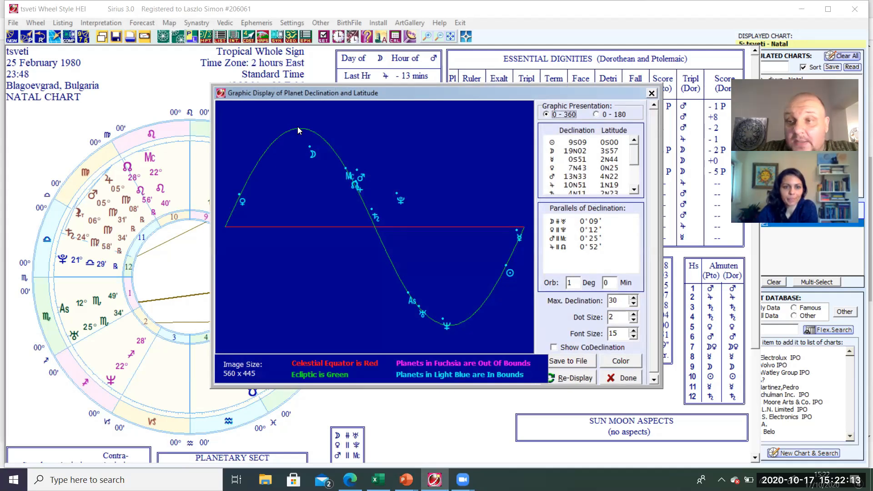
mouse_move(372, 204)
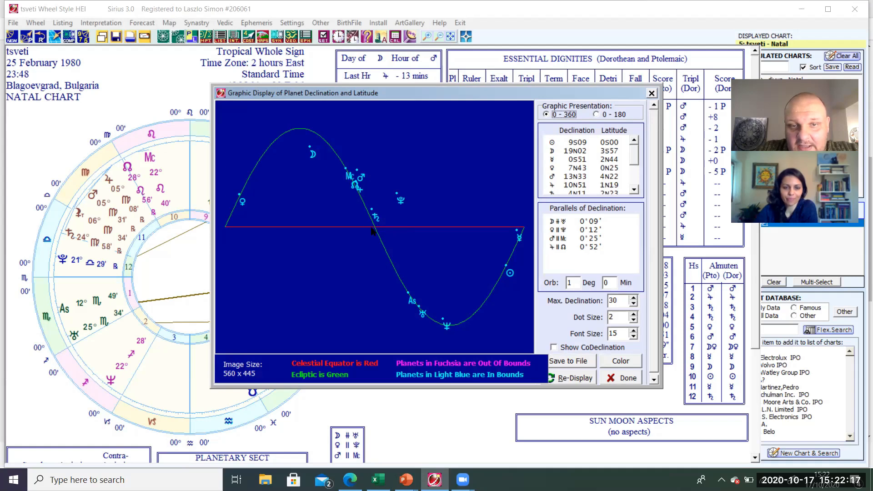
mouse_move(374, 229)
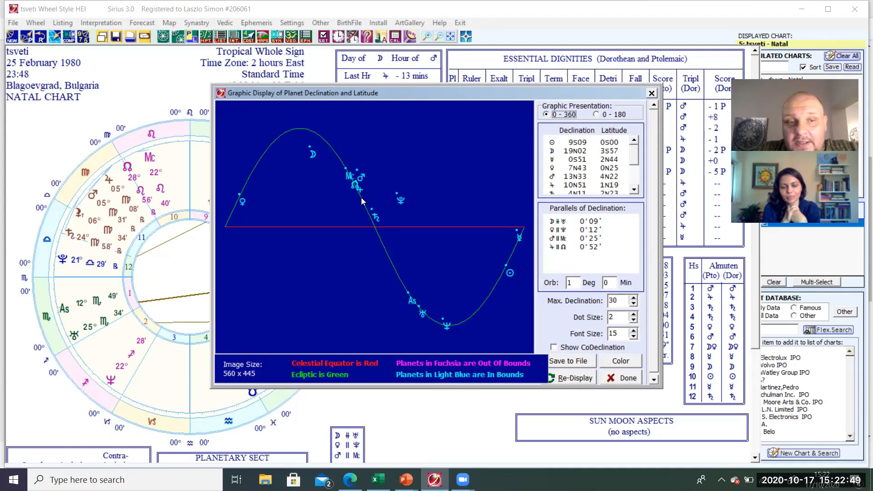
mouse_move(283, 208)
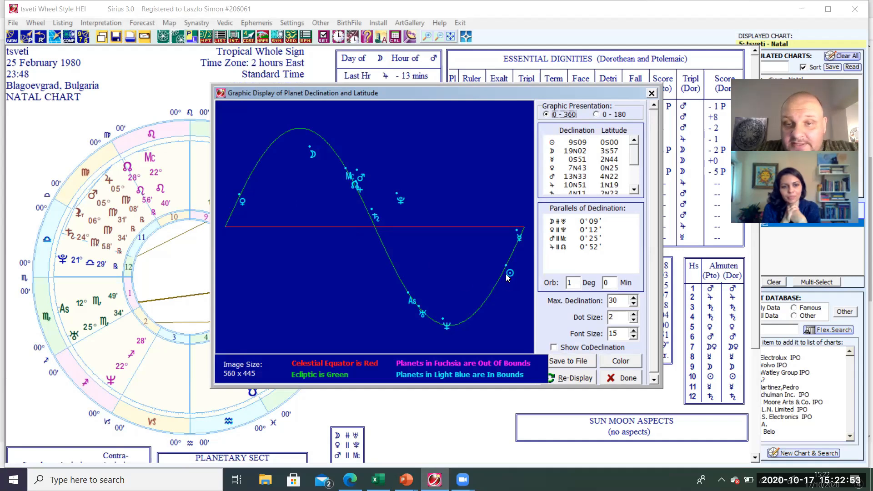
mouse_move(508, 275)
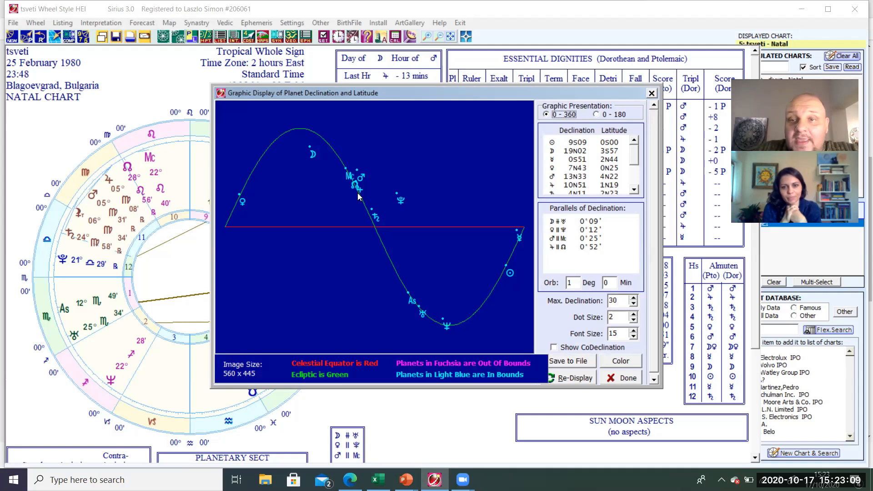
mouse_move(593, 136)
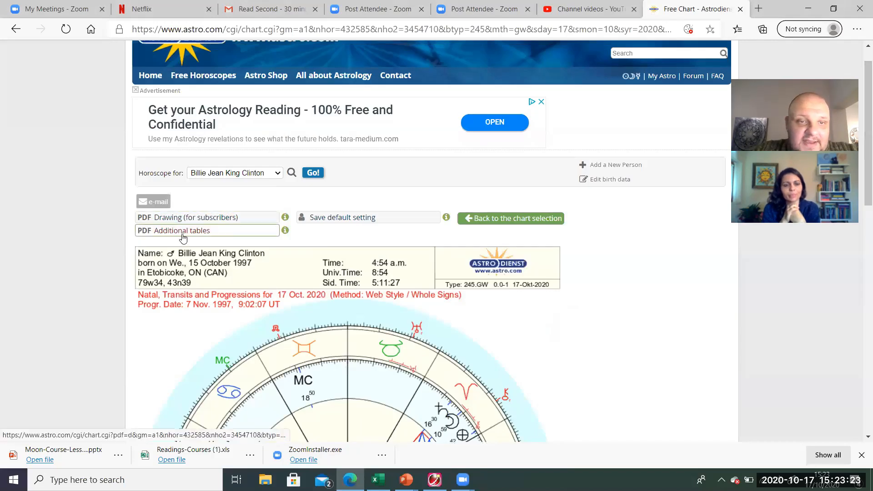
Step: Open the 'PDF Additional tables' data sheet with natal positions, house cusps and declinations
left_click(178, 230)
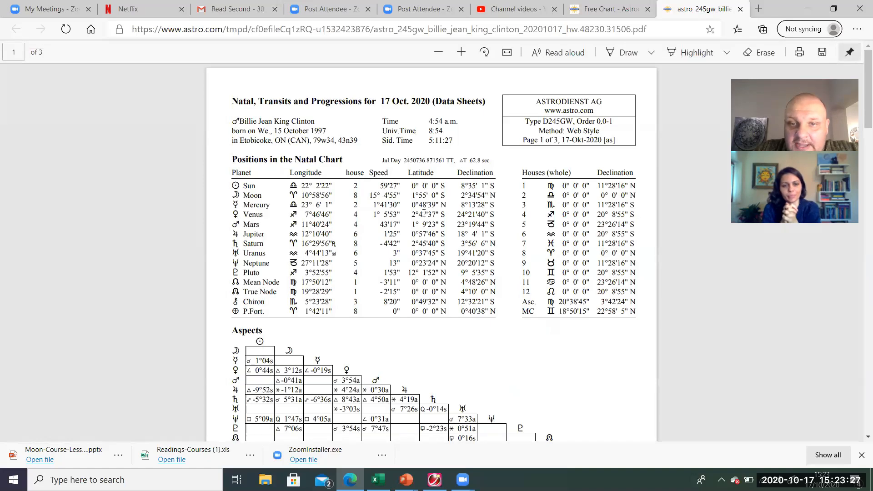
mouse_move(446, 211)
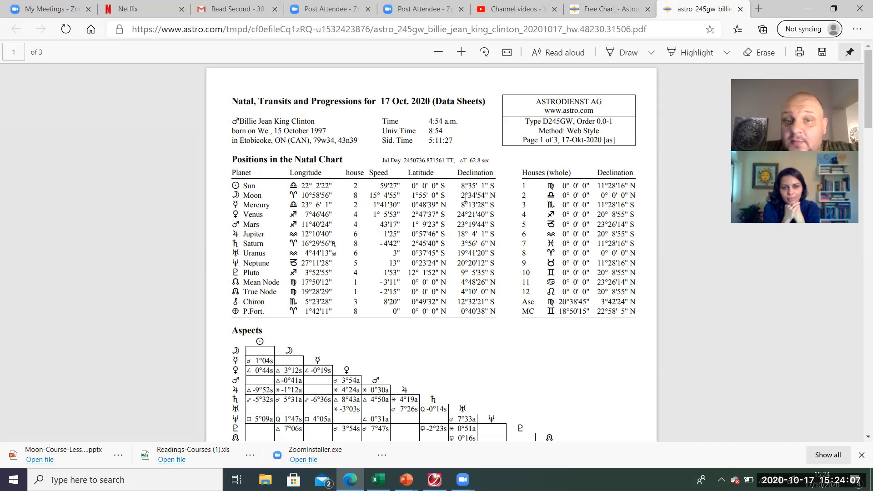
mouse_move(494, 183)
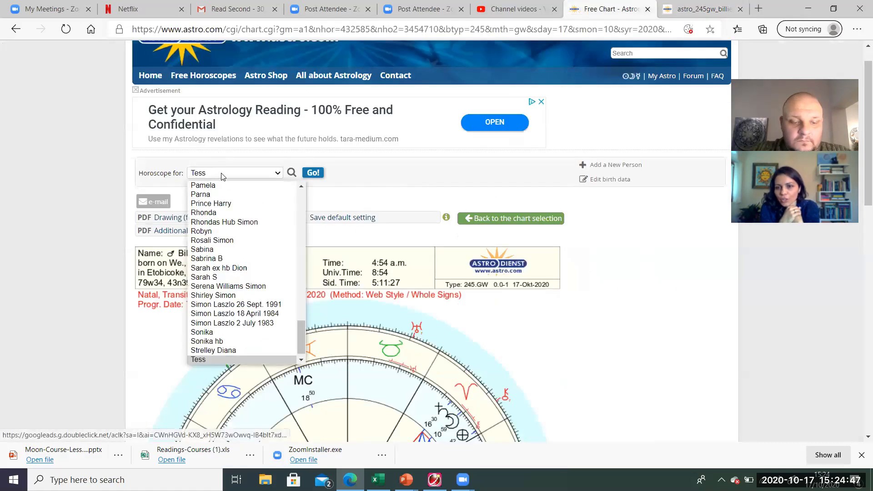
mouse_move(275, 351)
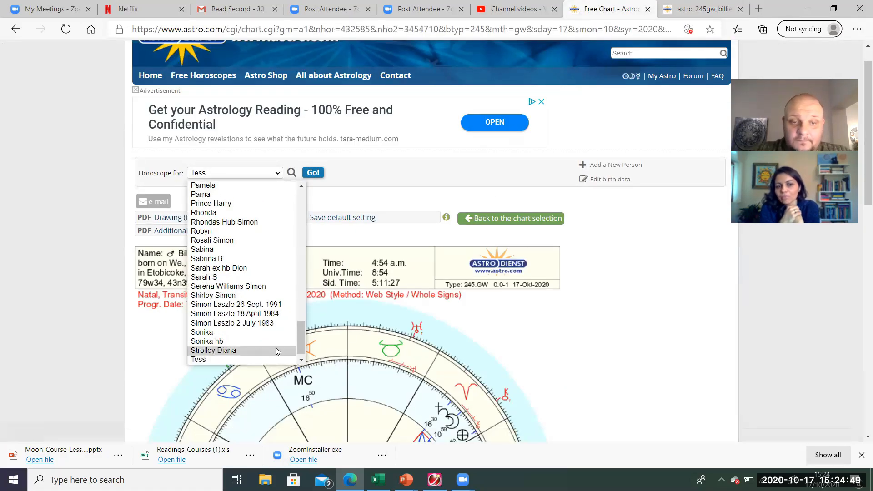
left_click(212, 350)
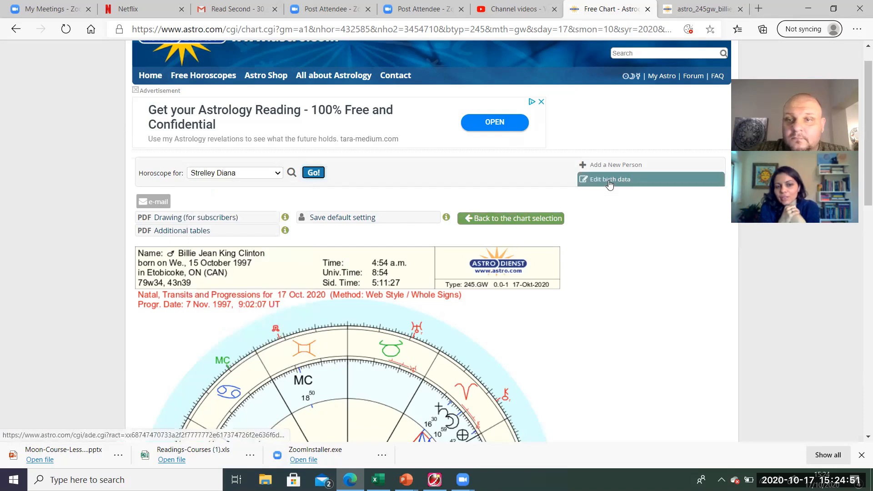
left_click(609, 179)
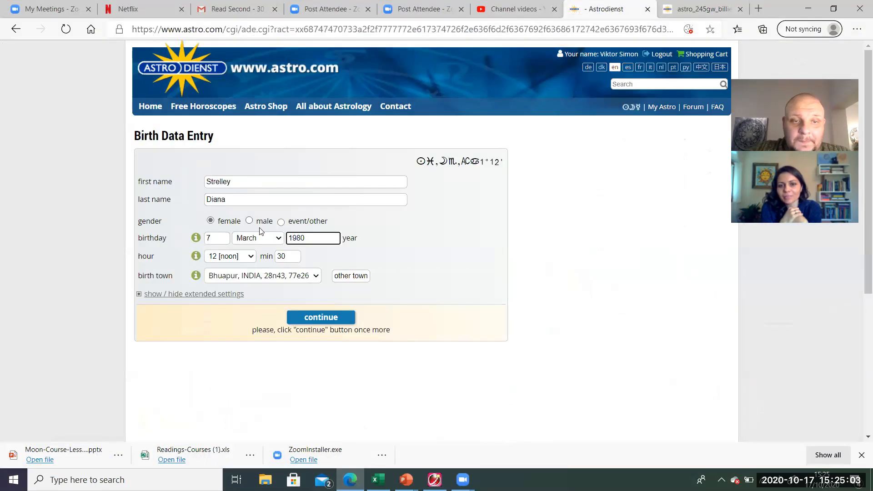
left_click(258, 238)
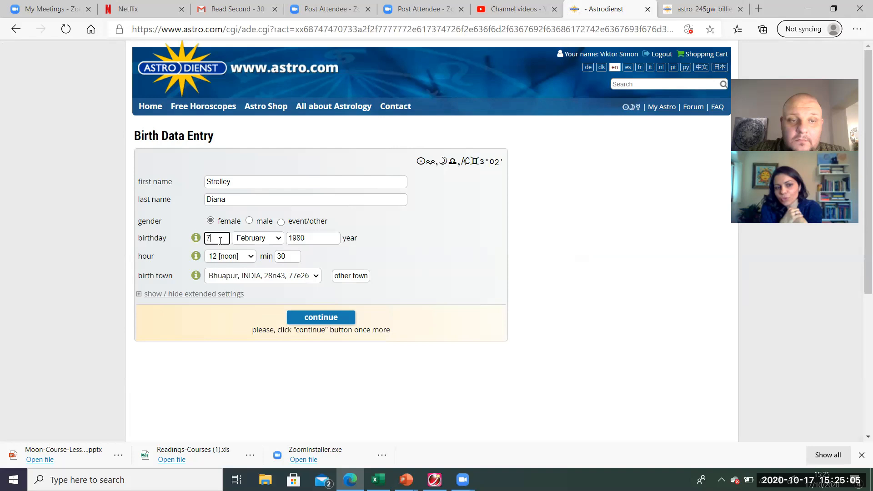
type("25")
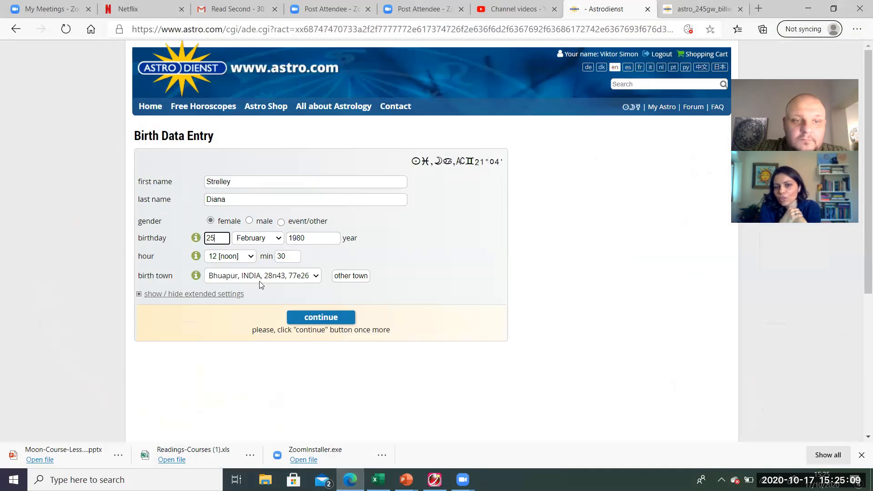
left_click(229, 256)
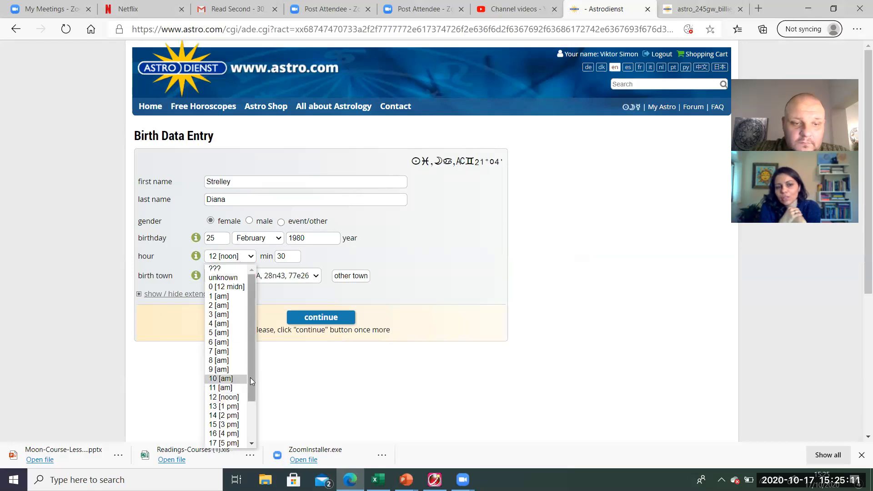
scroll("down", 3)
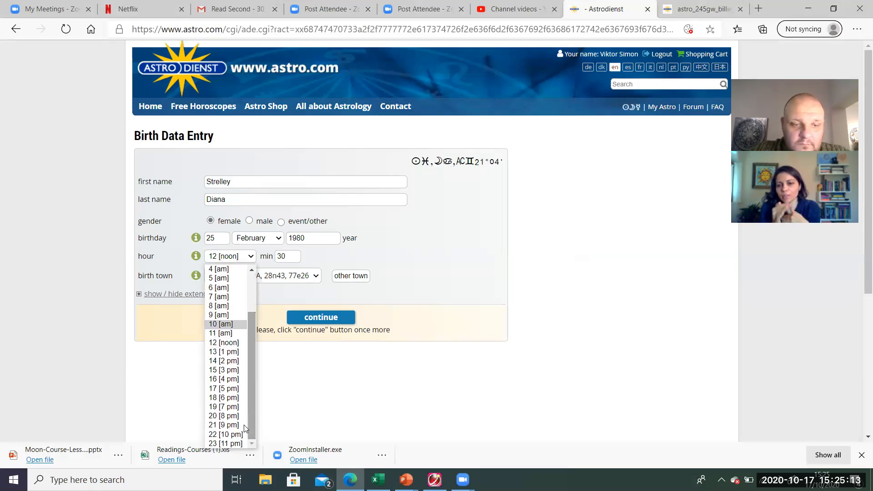
left_click(226, 443)
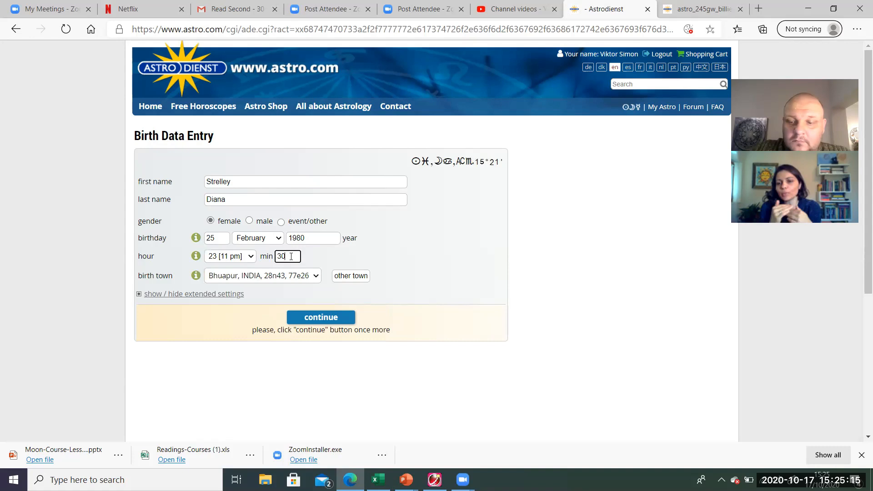
type("48")
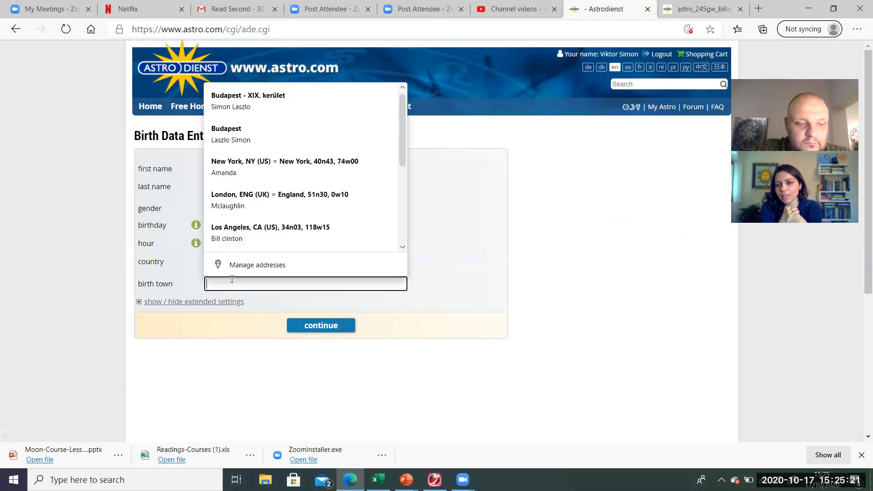
Step: Set the birth town to Blagoevgrad, Bulgaria and submit the corrected data
type("Blagoev")
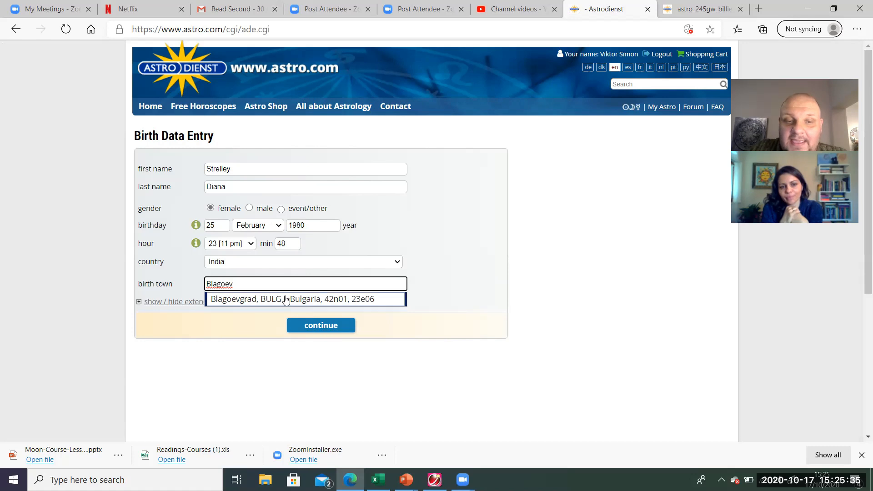
left_click(304, 299)
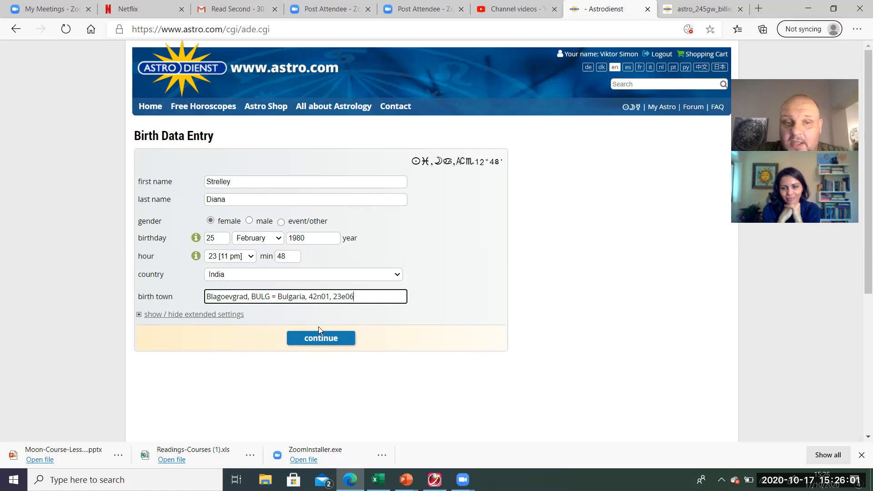
left_click(321, 338)
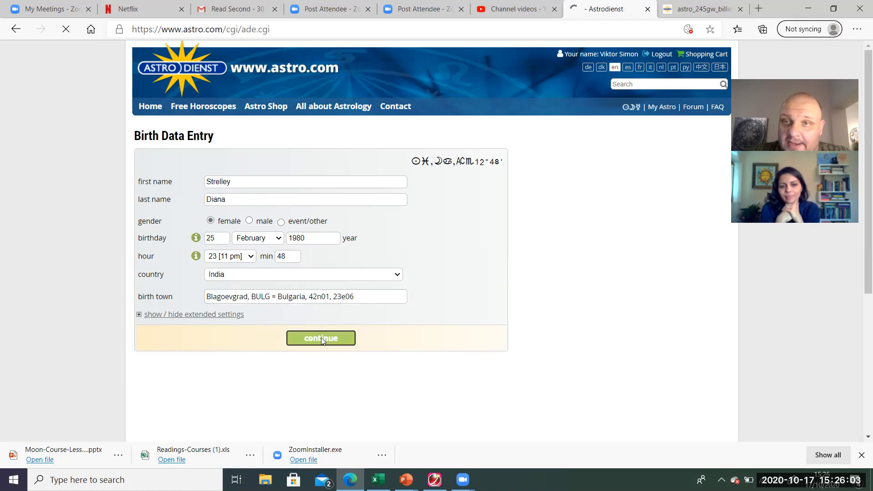
left_click(321, 338)
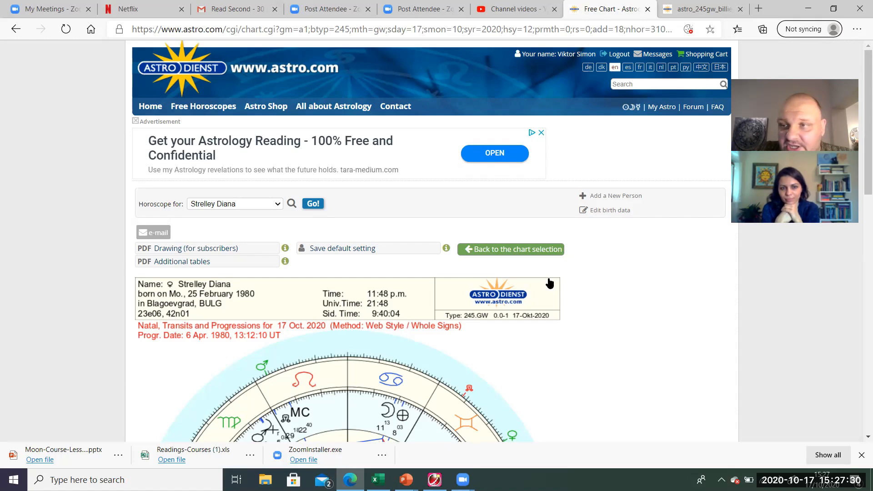
scroll("down", 3)
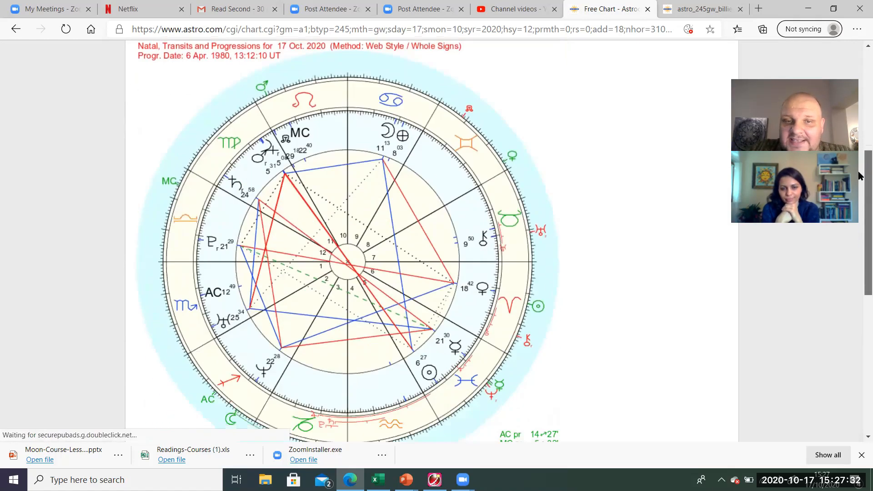
scroll("down", 3)
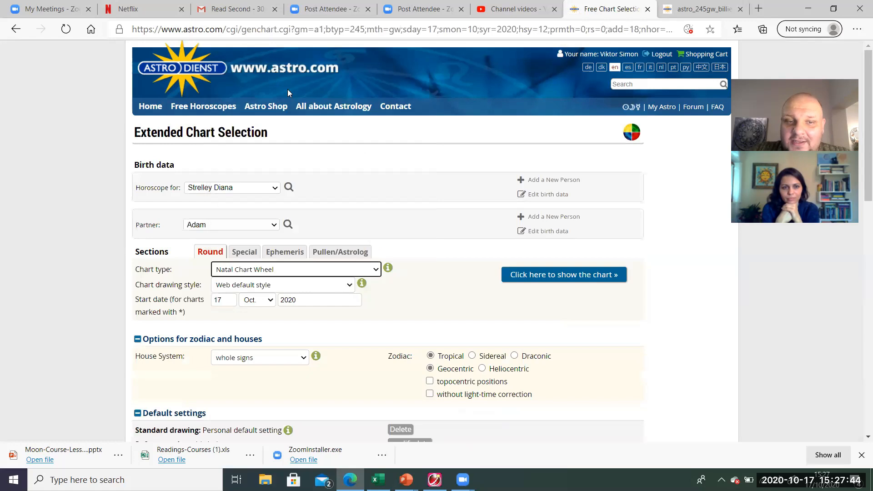
left_click(563, 275)
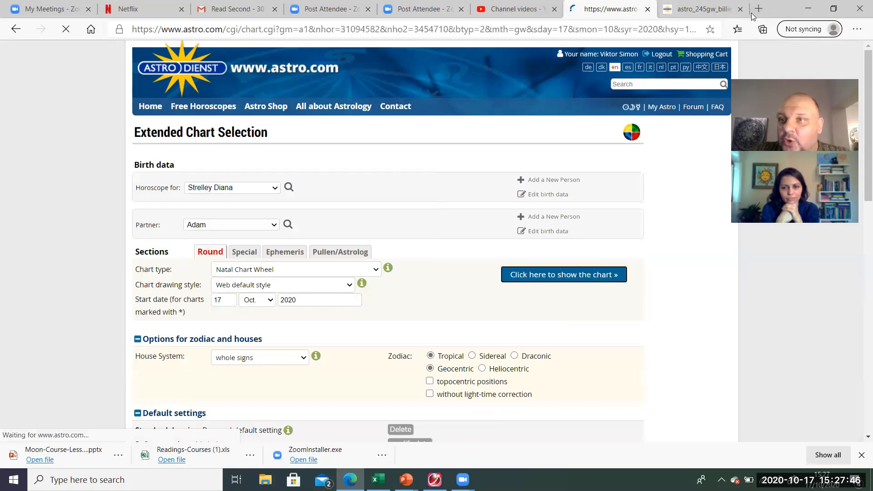
left_click(563, 275)
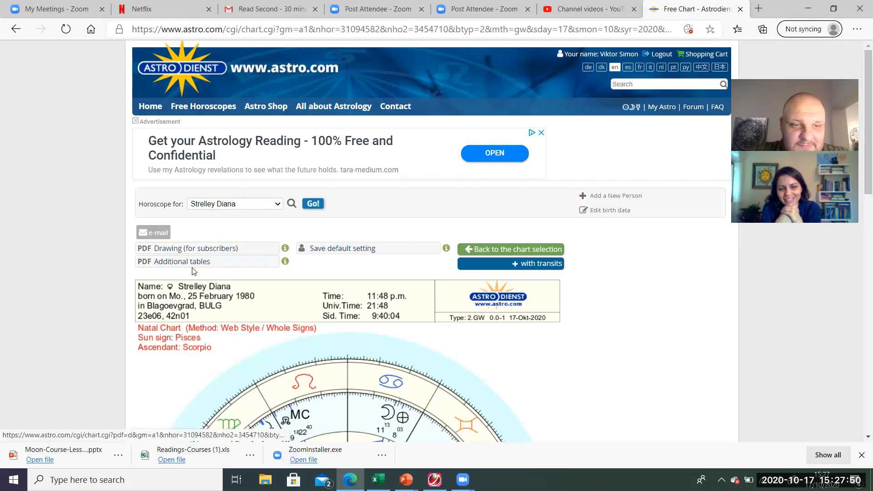
left_click(181, 261)
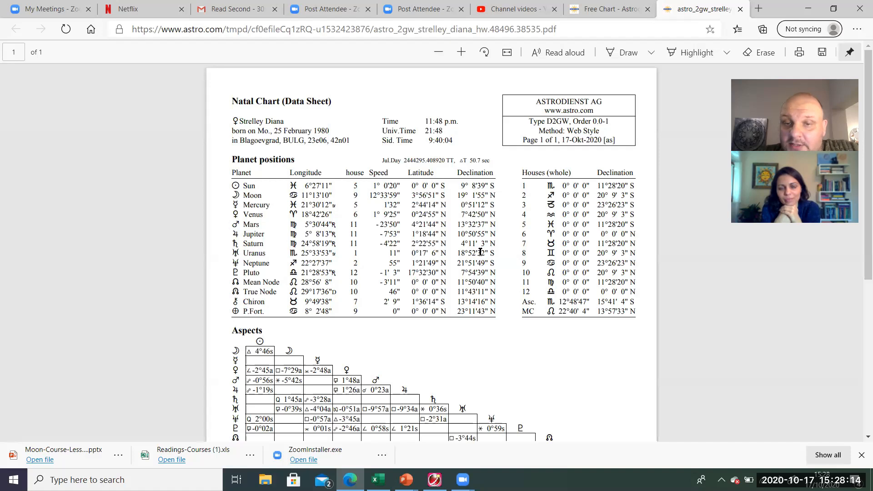
mouse_move(480, 253)
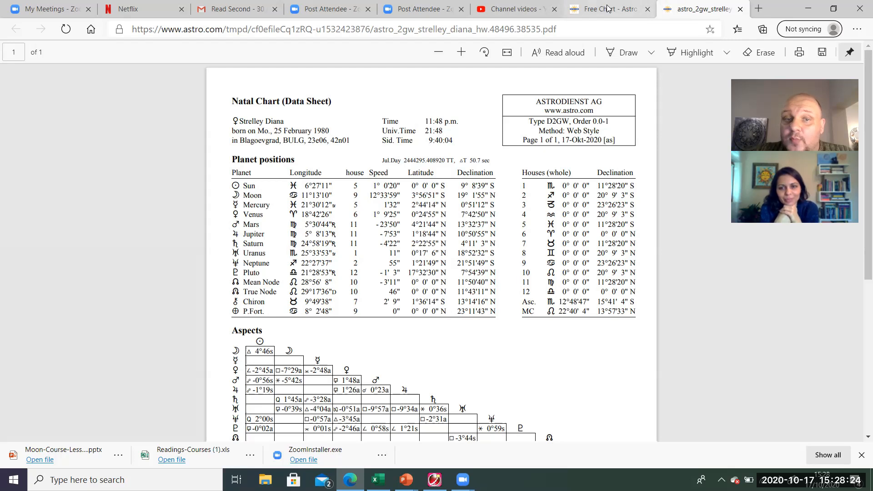
Step: Return to the 'Free Chart - Astrodienst' tab and scroll to the chart wheel's aspect lines
left_click(607, 9)
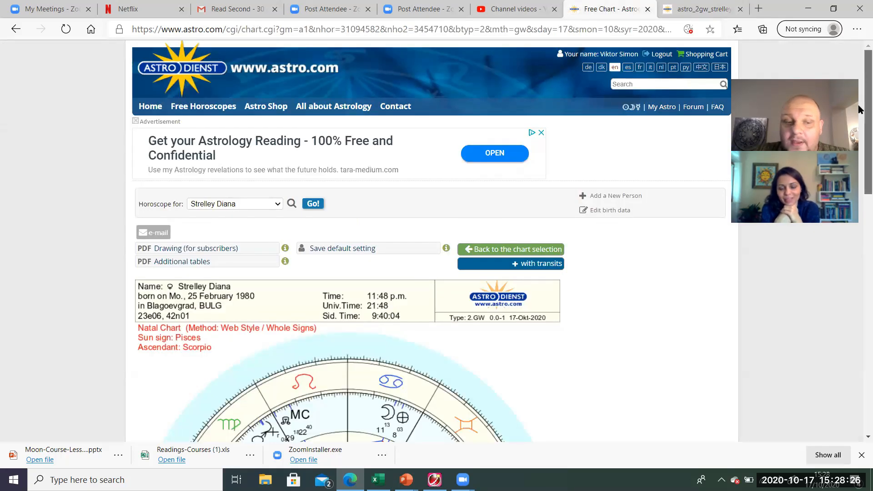
scroll("down", 3)
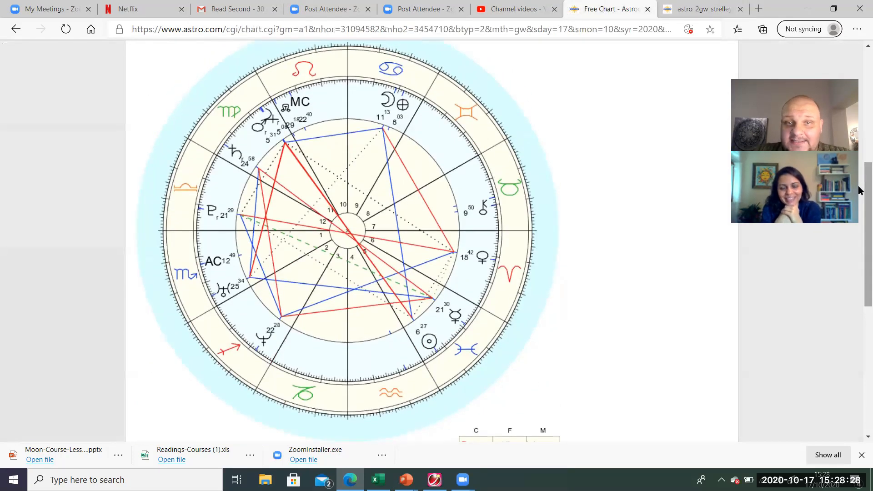
mouse_move(296, 241)
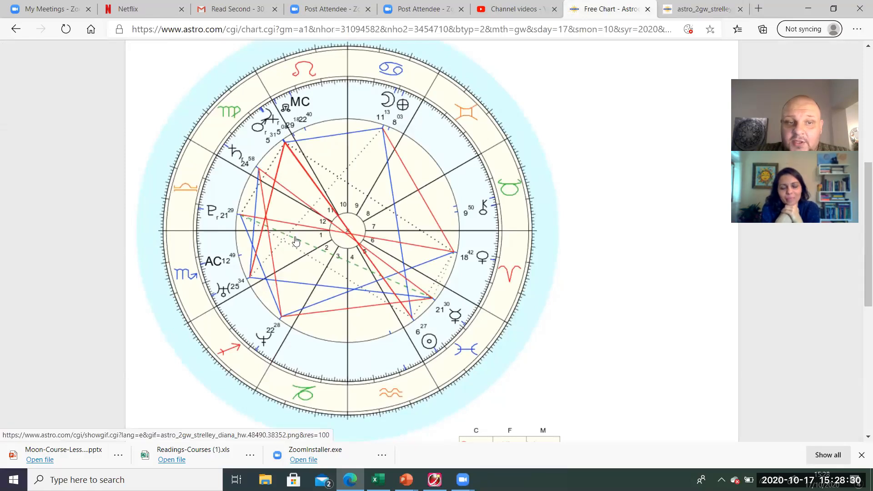
mouse_move(221, 301)
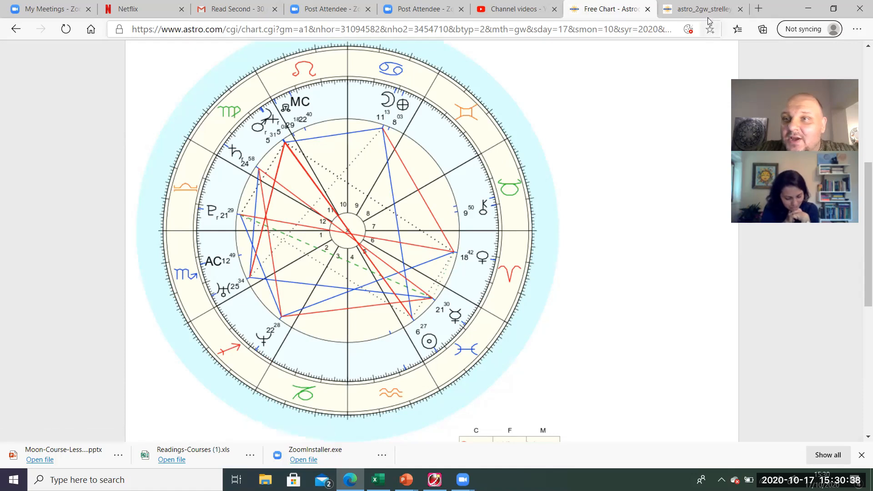
Step: Switch back to the astro_2gw PDF tab showing planet declinations and the aspect grid
left_click(697, 9)
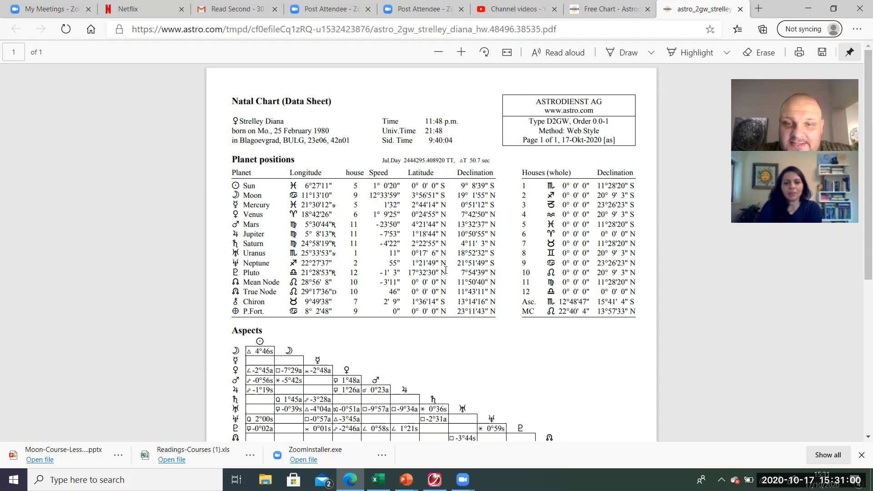
mouse_move(439, 221)
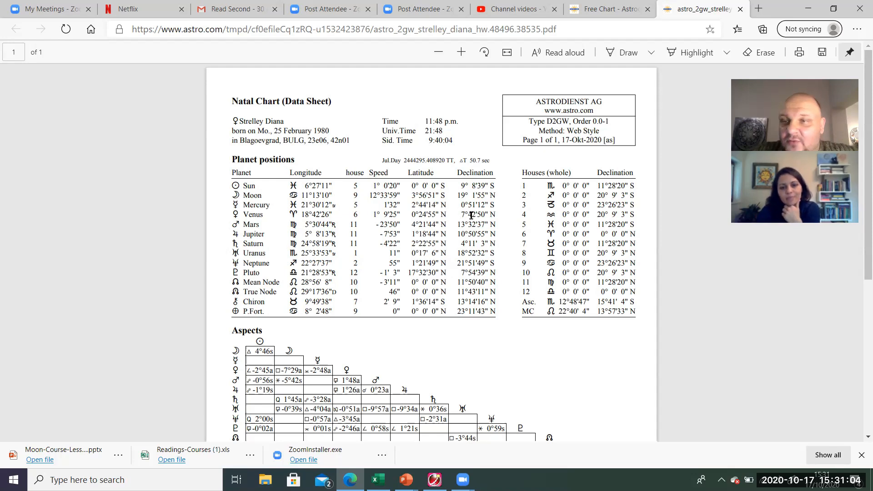
mouse_move(610, 9)
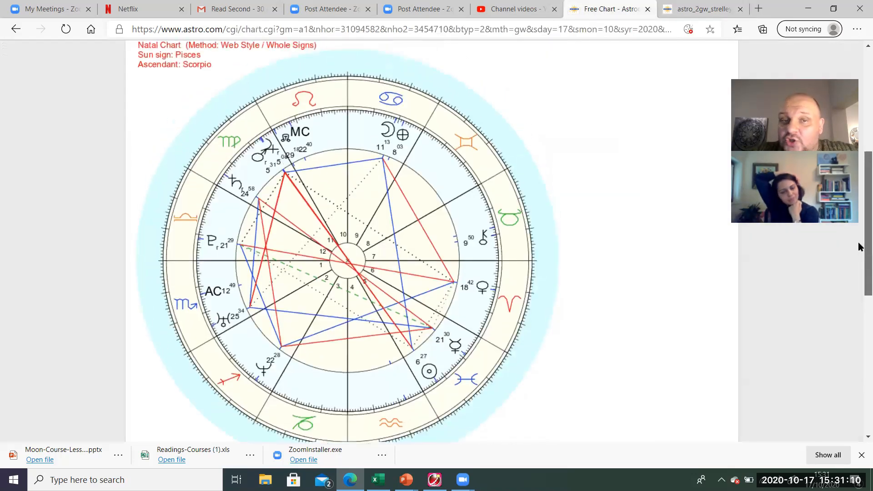
mouse_move(391, 224)
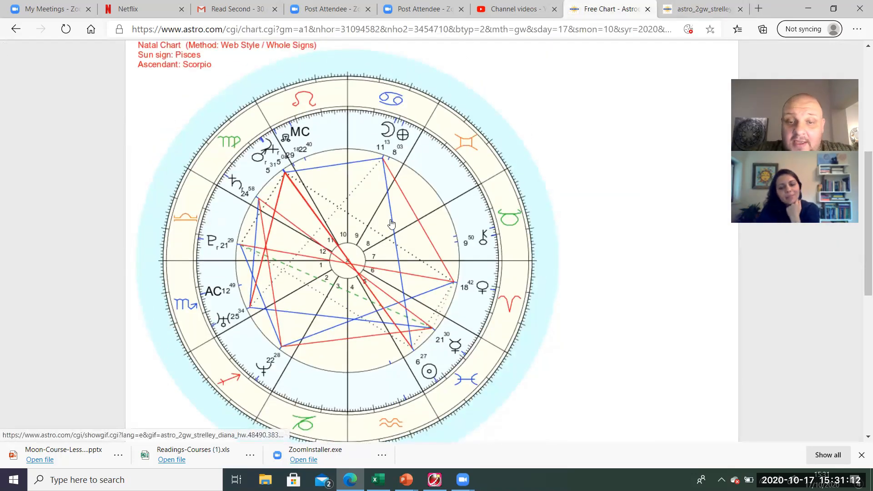
mouse_move(408, 237)
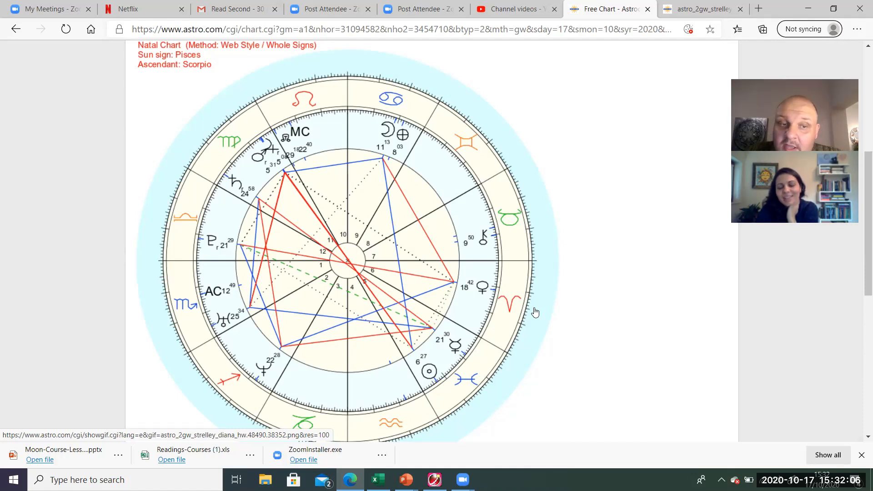
mouse_move(516, 284)
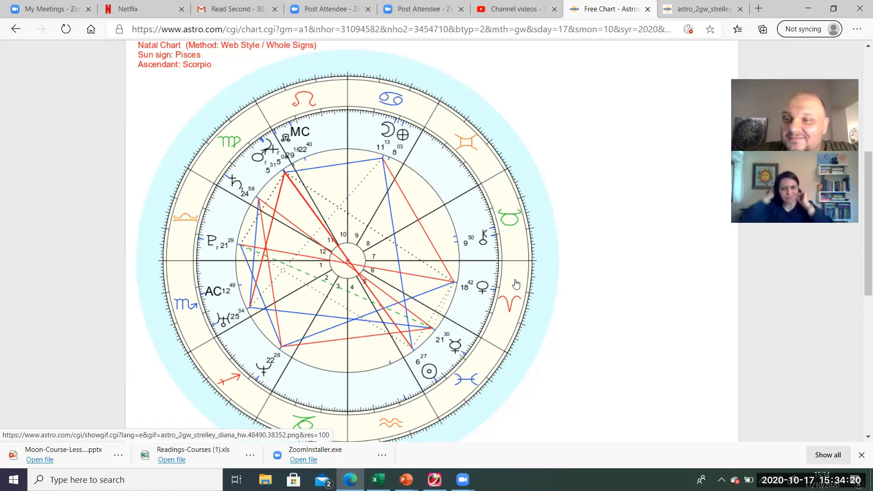
mouse_move(545, 436)
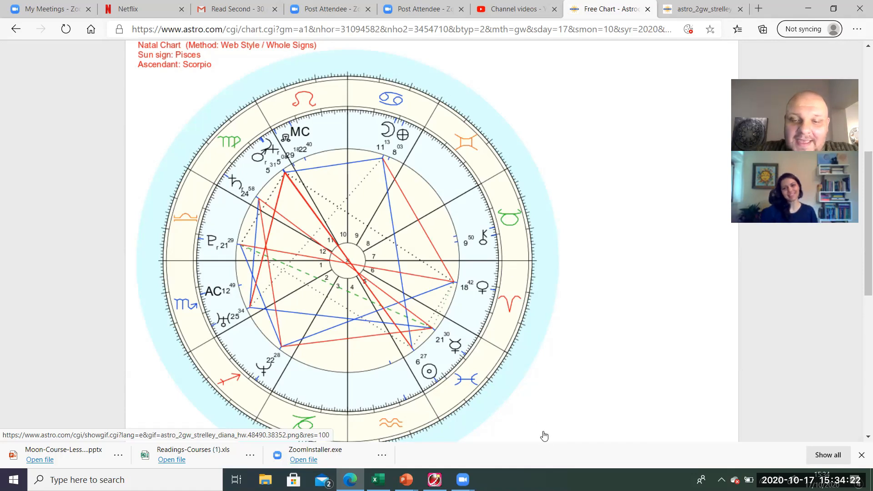